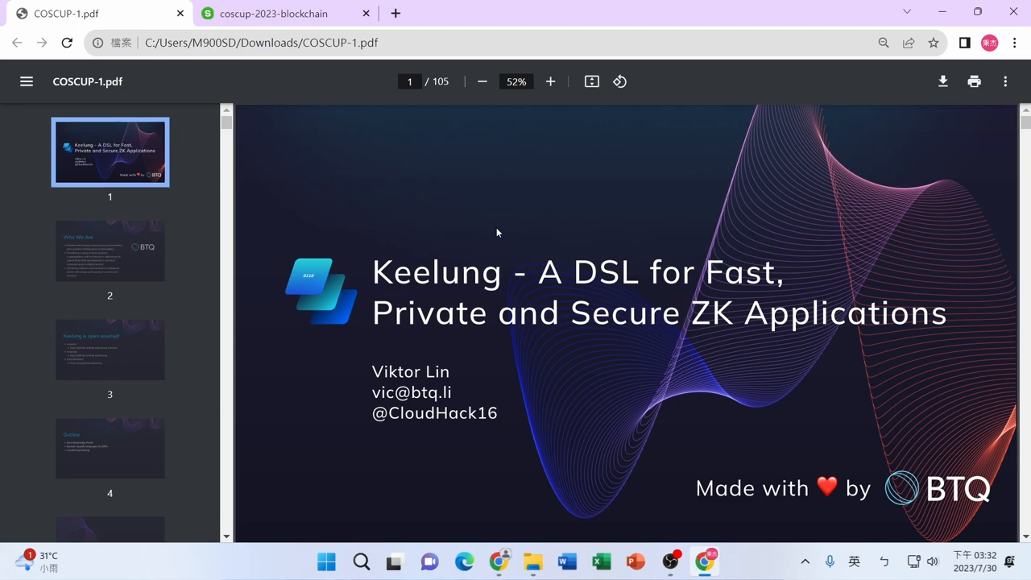
mouse_move(552, 133)
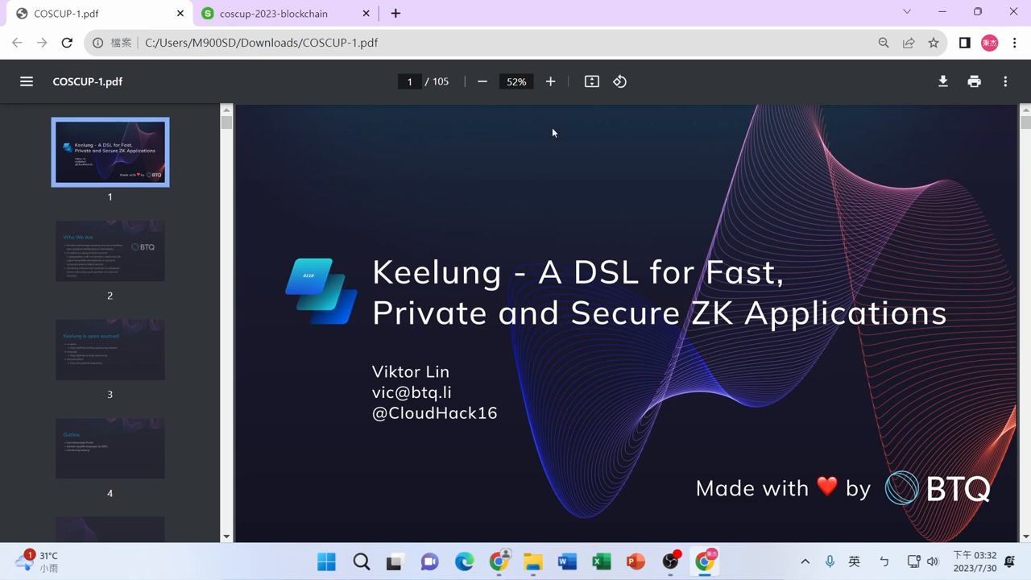
mouse_move(564, 106)
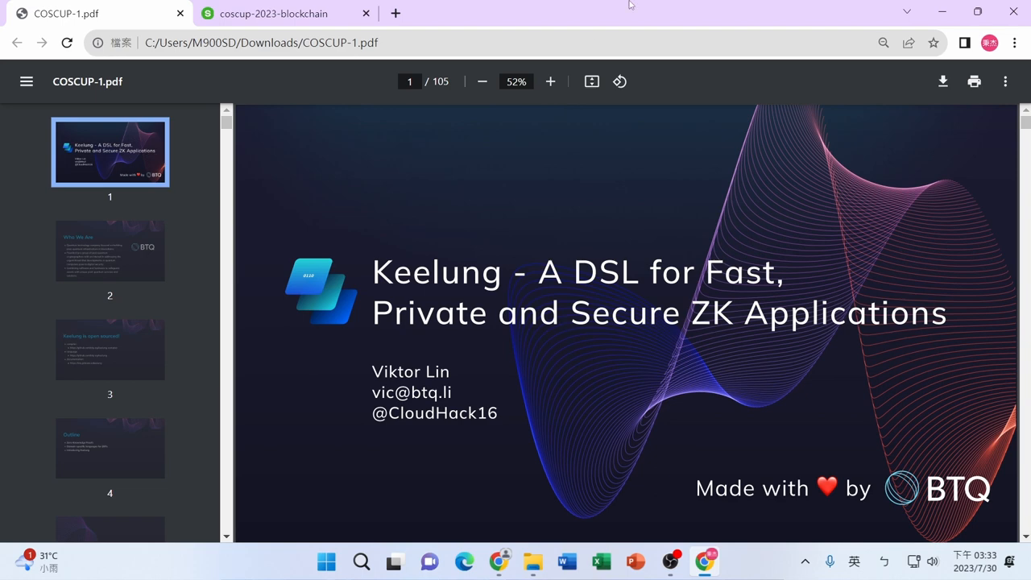
mouse_move(540, 144)
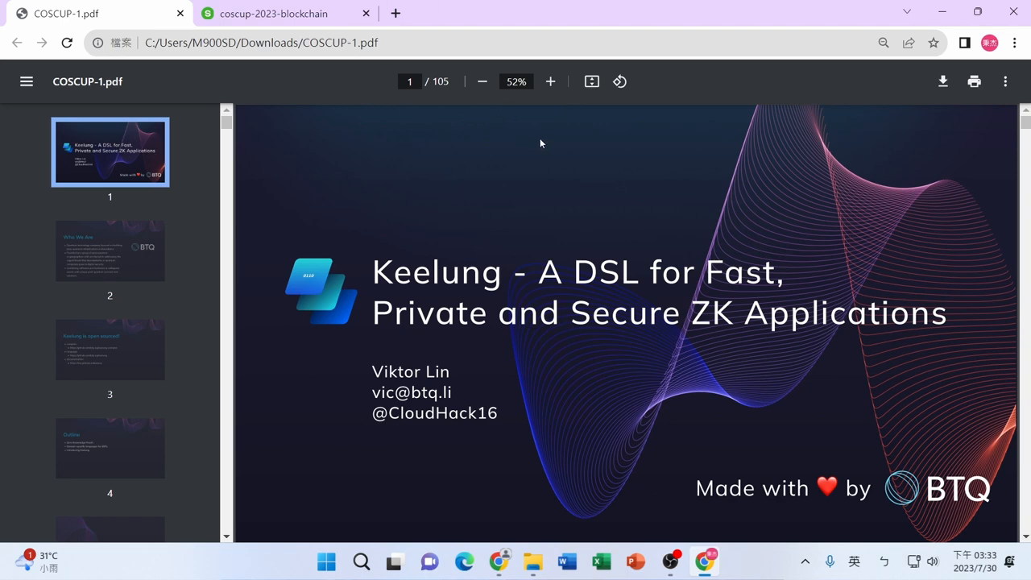
mouse_move(1005, 81)
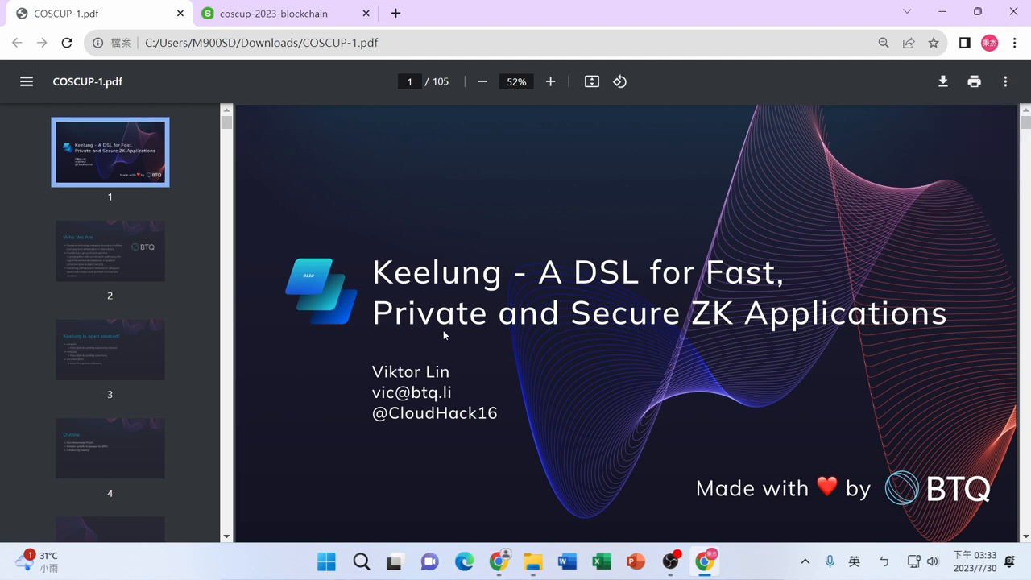
mouse_move(591, 81)
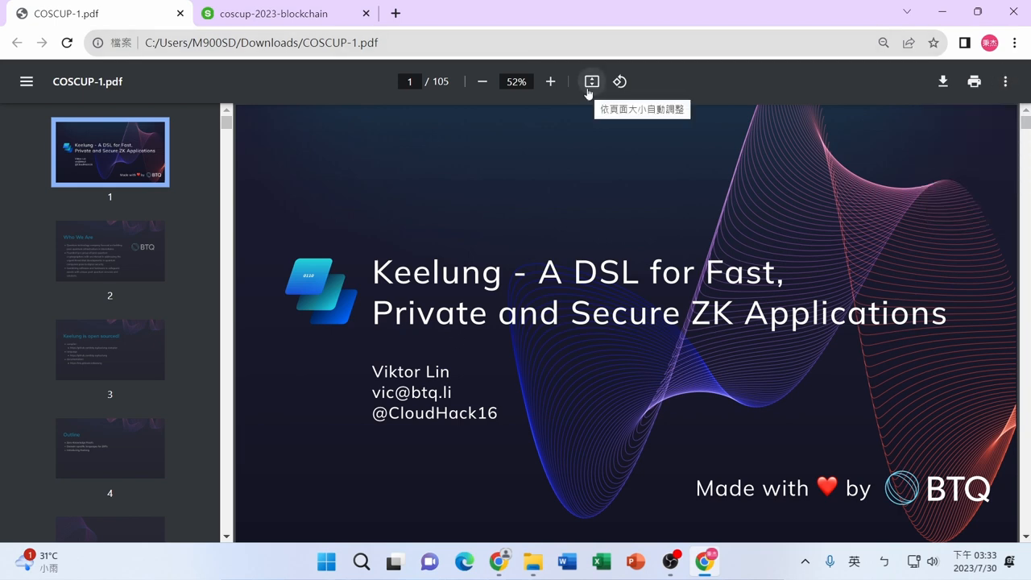
mouse_move(924, 115)
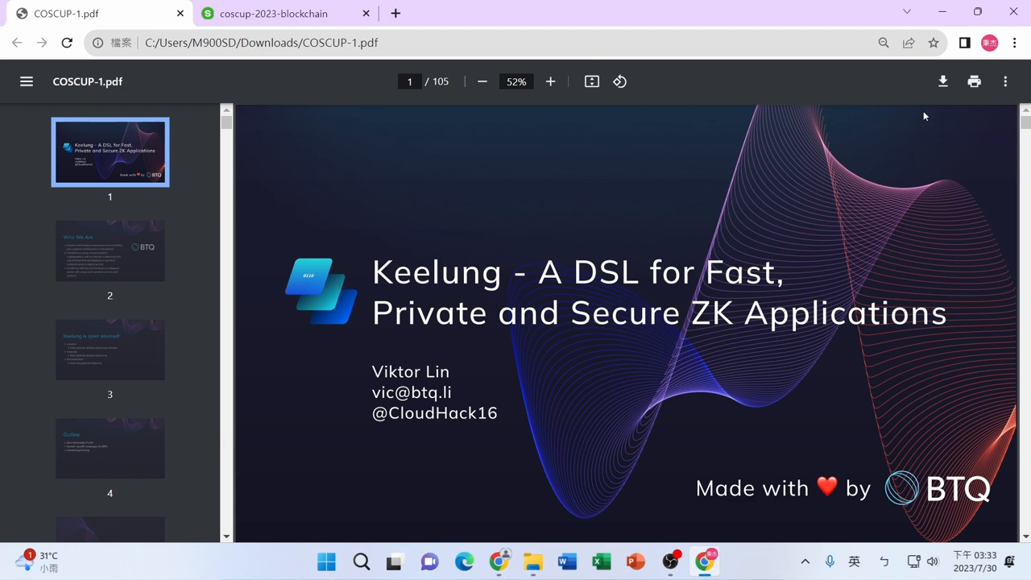
mouse_move(989, 92)
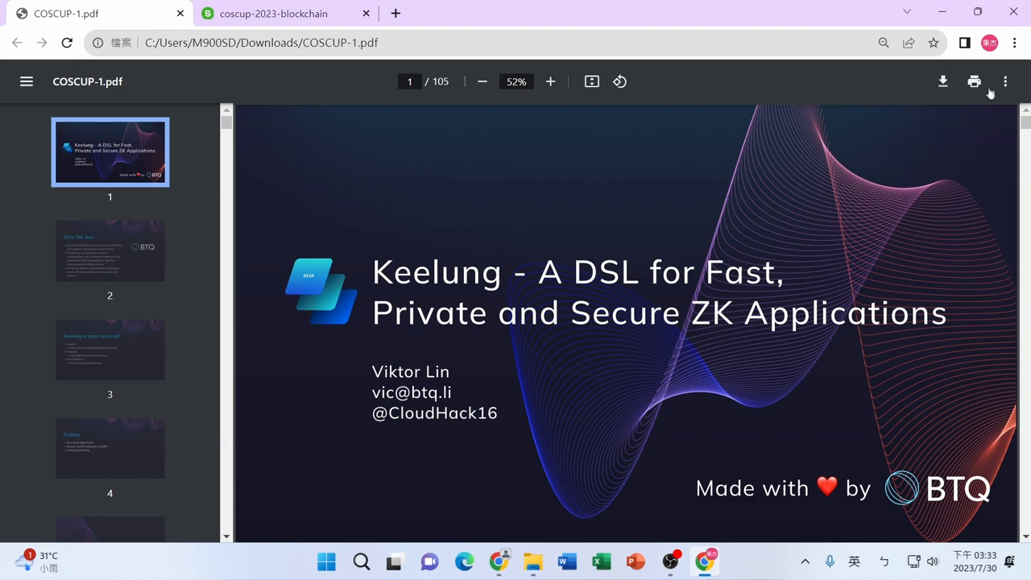
left_click(591, 81)
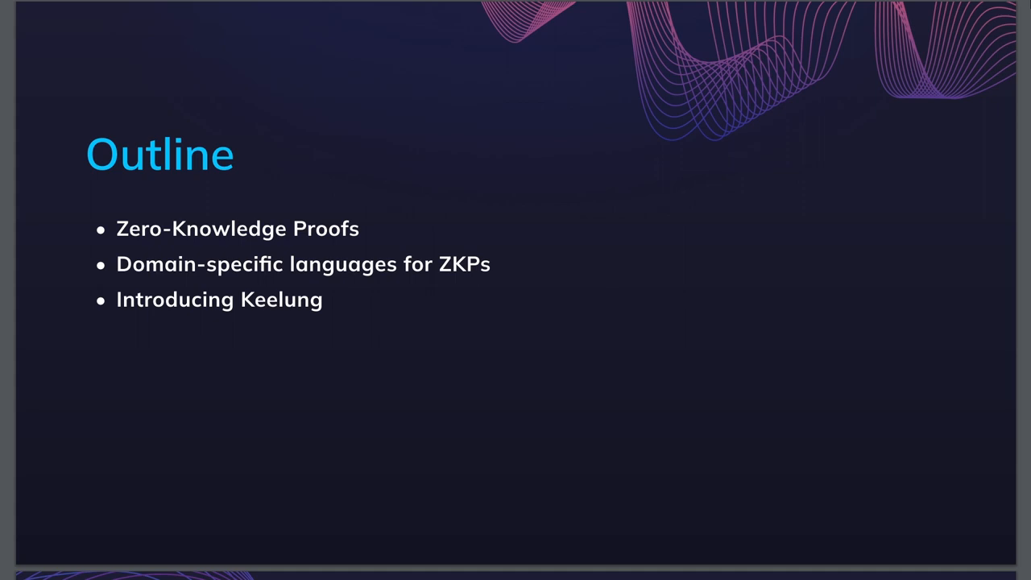
Advance from the Outline slide to the Keelung slide about a Haskell-embedded ZKP DSL.
key("right")
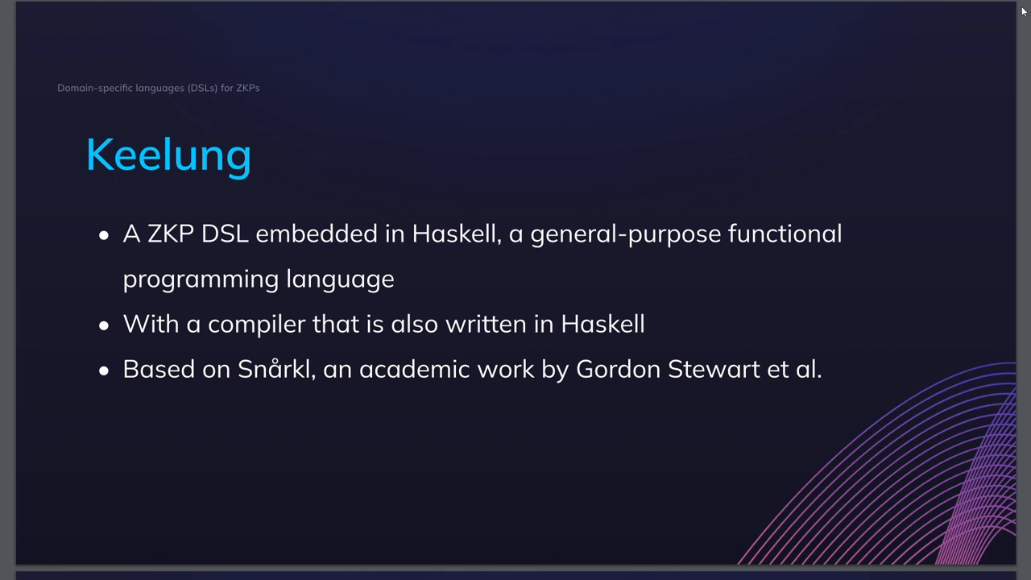
key("Right")
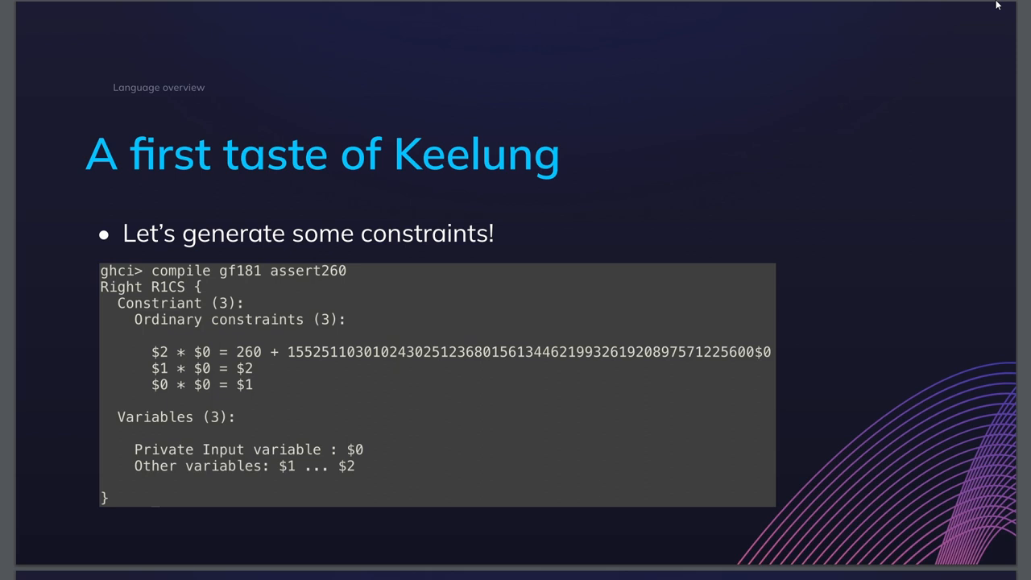
mouse_move(986, 22)
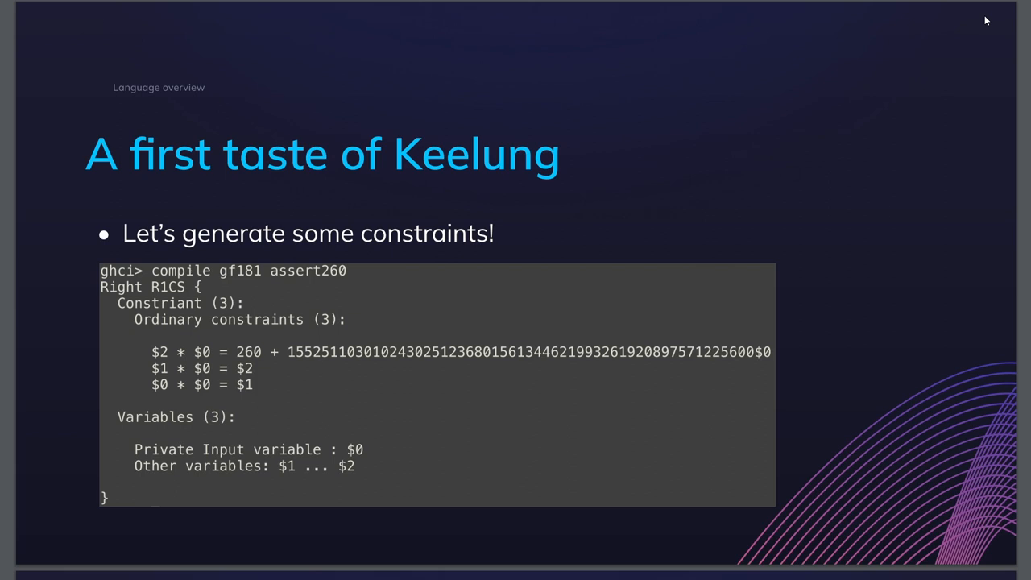
Advance to the 'Problem with numbers in R1CS' slide showing the Haskell factorize example.
key("Right")
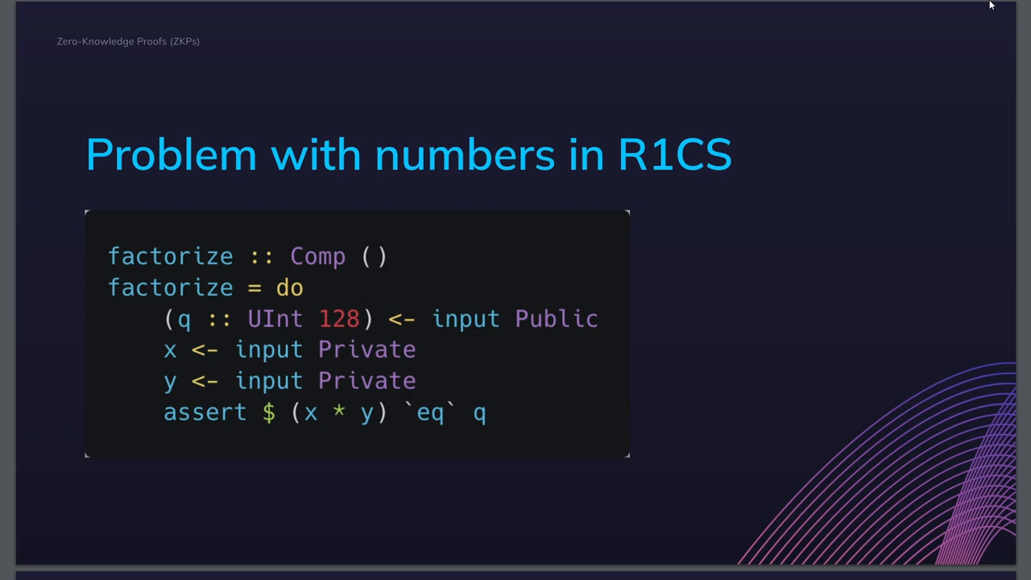
Advance to the 'Other features' slide listing mutable arrays, unsigned integers, operators and custom datatypes.
key("Right")
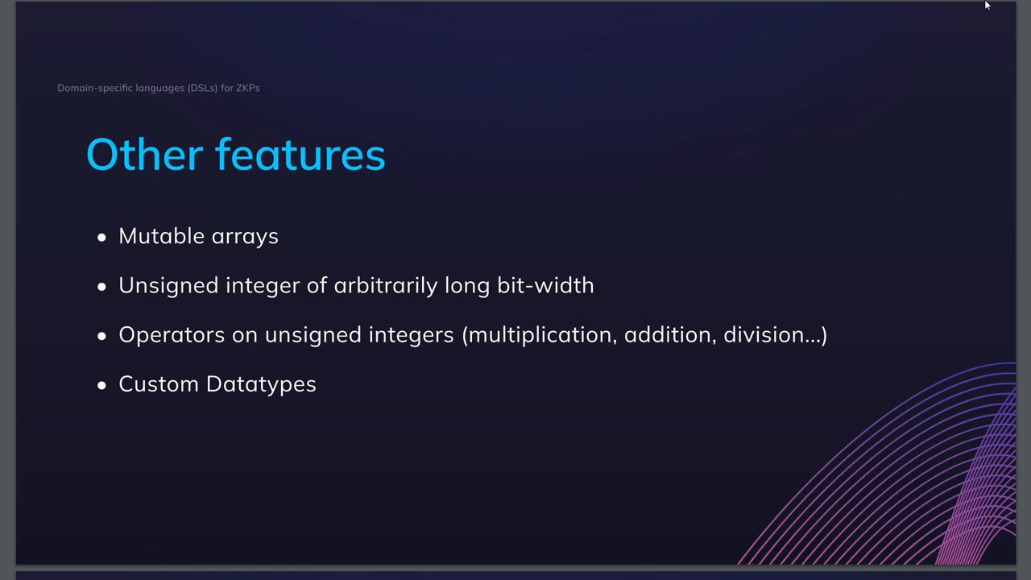
key("Right")
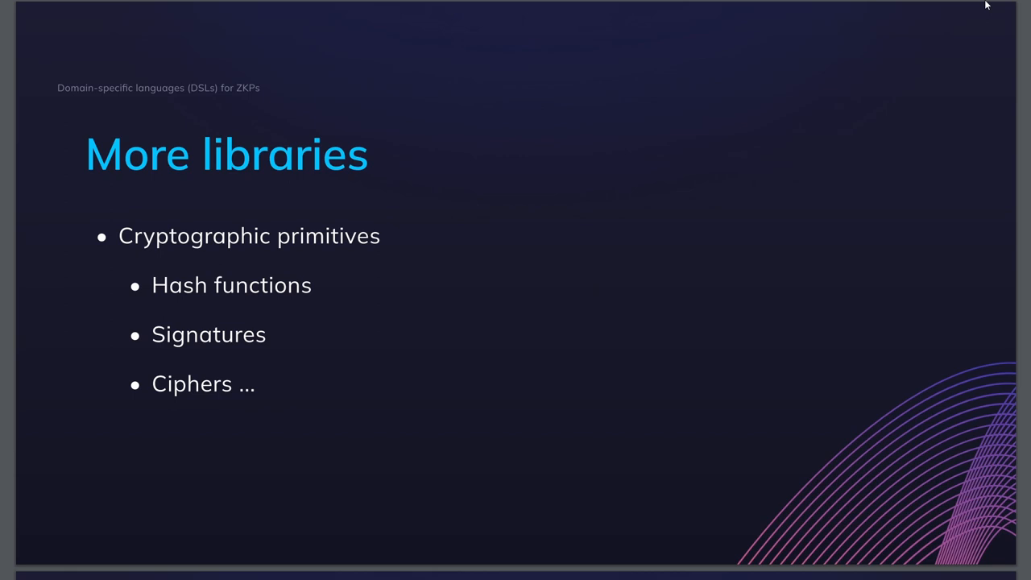
Advance to the 'Support more proving systems' roadmap slide: Snarkjs, PLONK, zkSTARK, Bulletproofs.
key("Right")
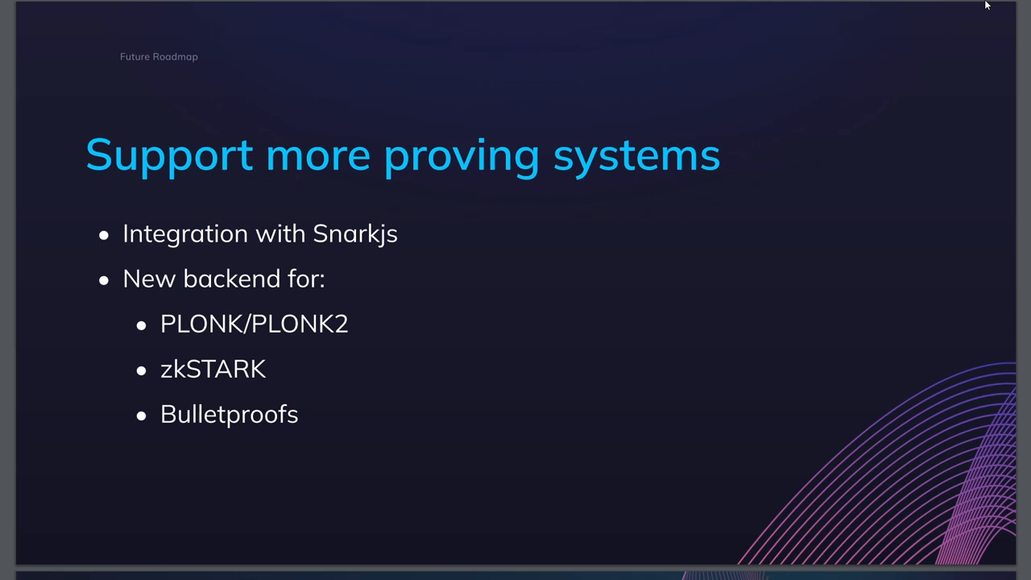
Advance to the closing BTQ 'Thank you!' slide with Discord and GitHub QR codes.
key("Right")
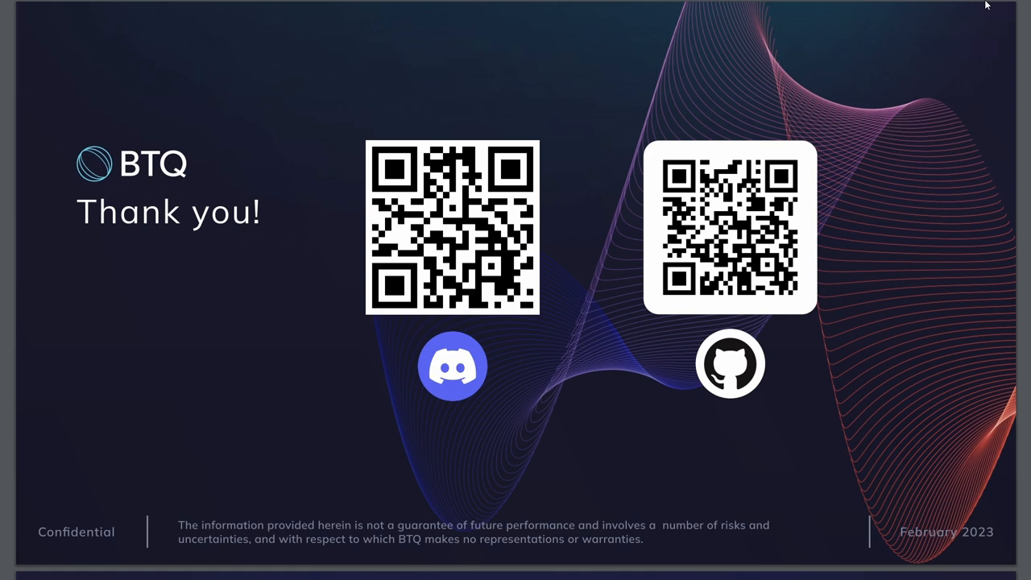
mouse_move(982, 9)
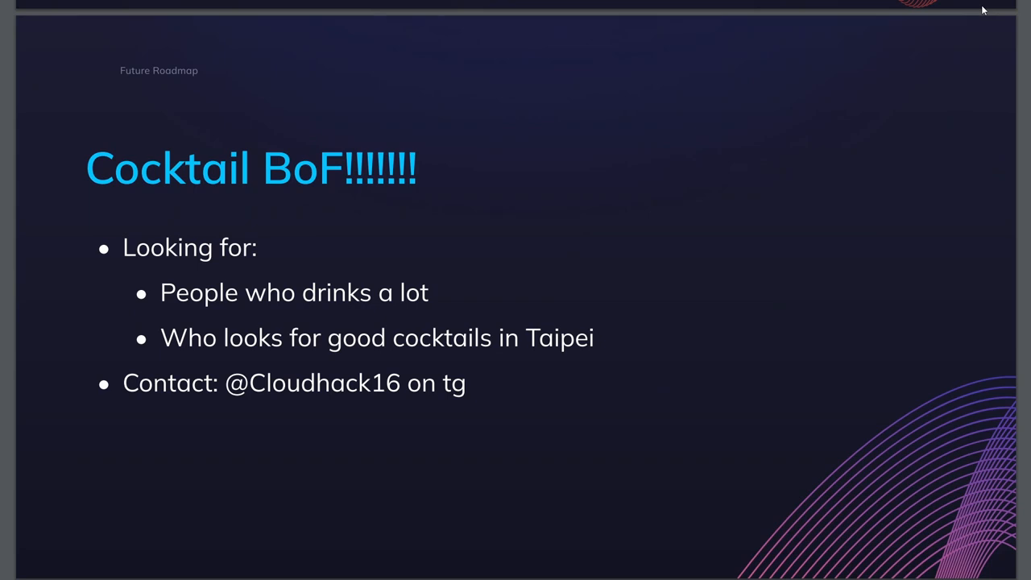
mouse_move(975, 20)
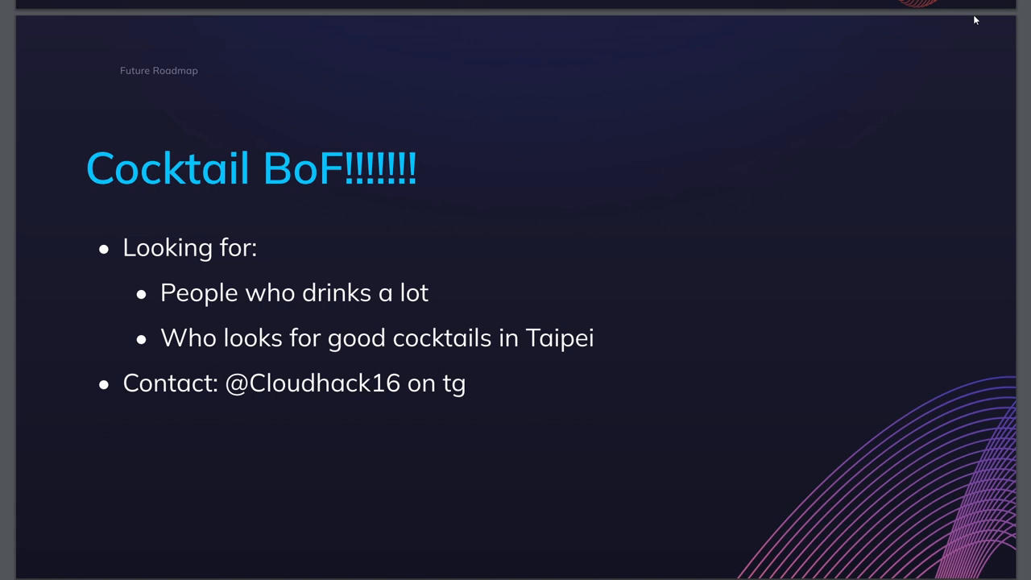